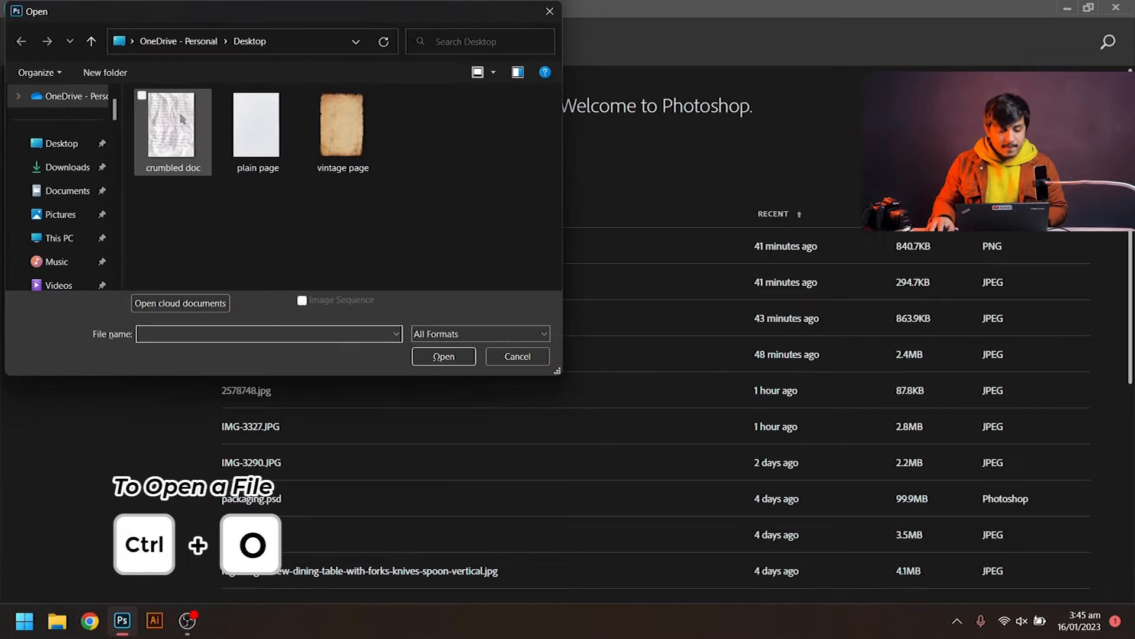
Open the 'crumbled doc' photo from the Desktop
{"action": "left_click", "coordinate": [172, 123]}
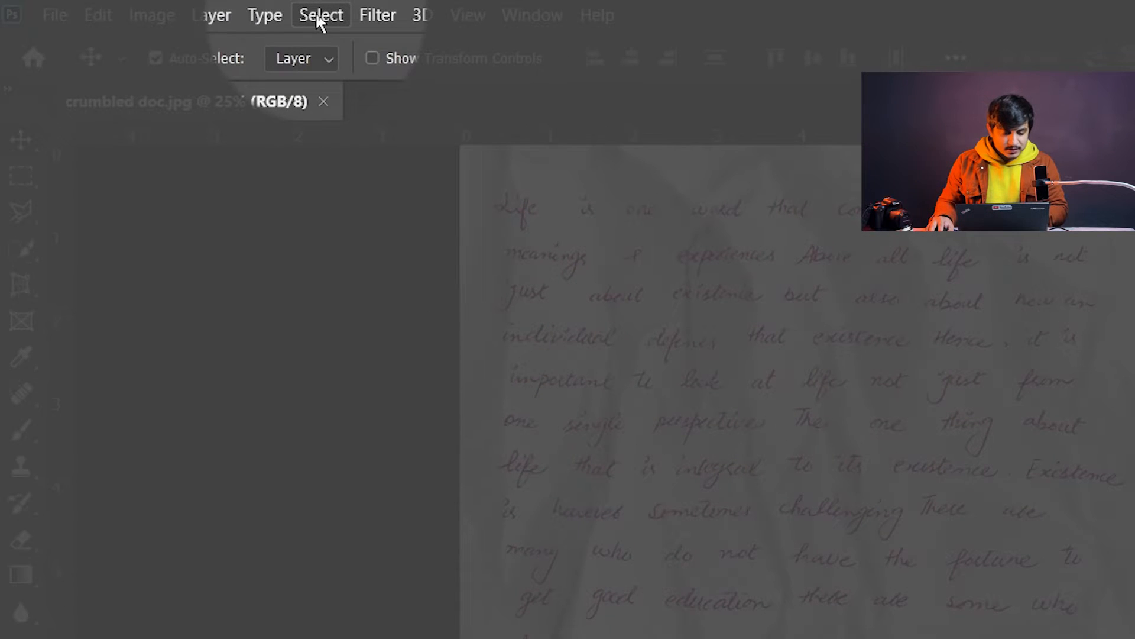
Start a Select > Color Range selection using Sampled Colors
{"action": "left_click", "coordinate": [321, 14]}
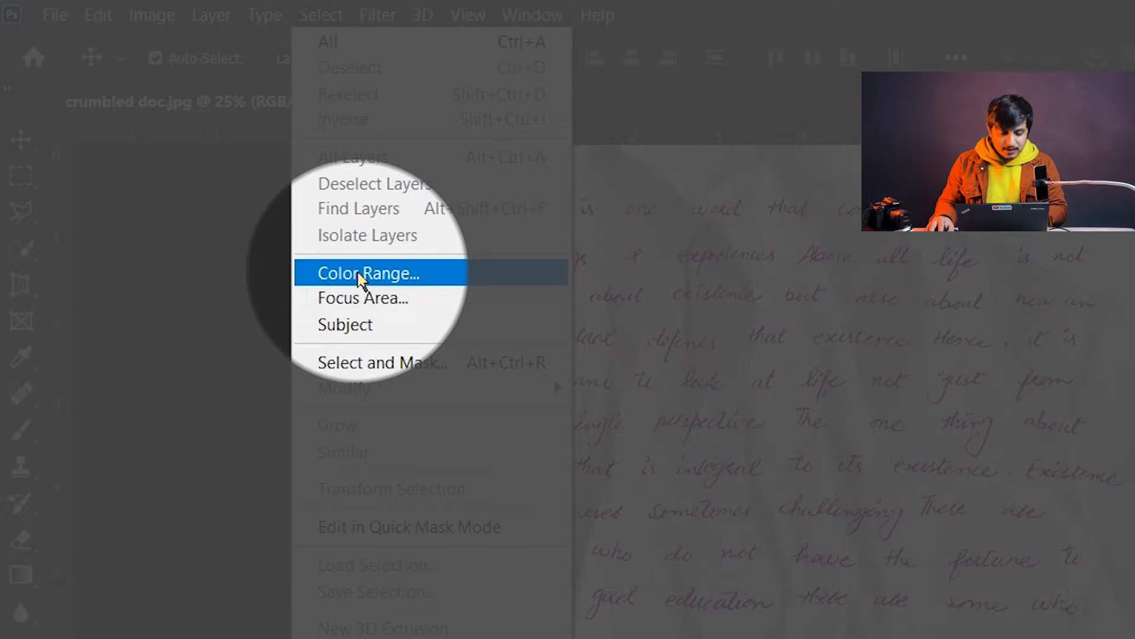
{"action": "left_click", "coordinate": [369, 273]}
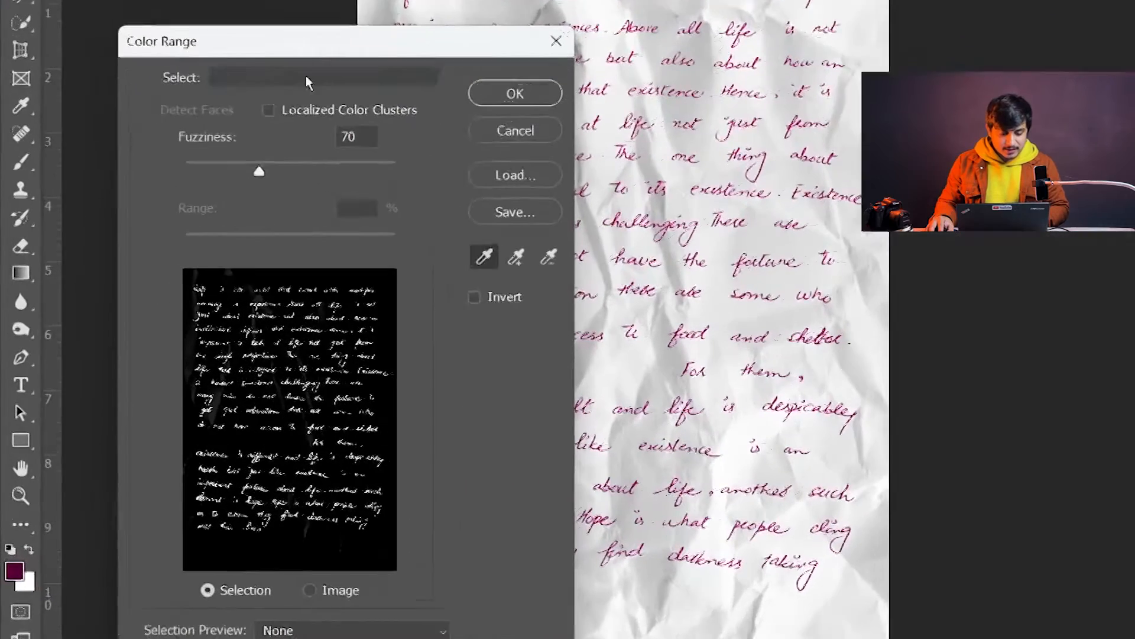
{"action": "left_click", "coordinate": [322, 76]}
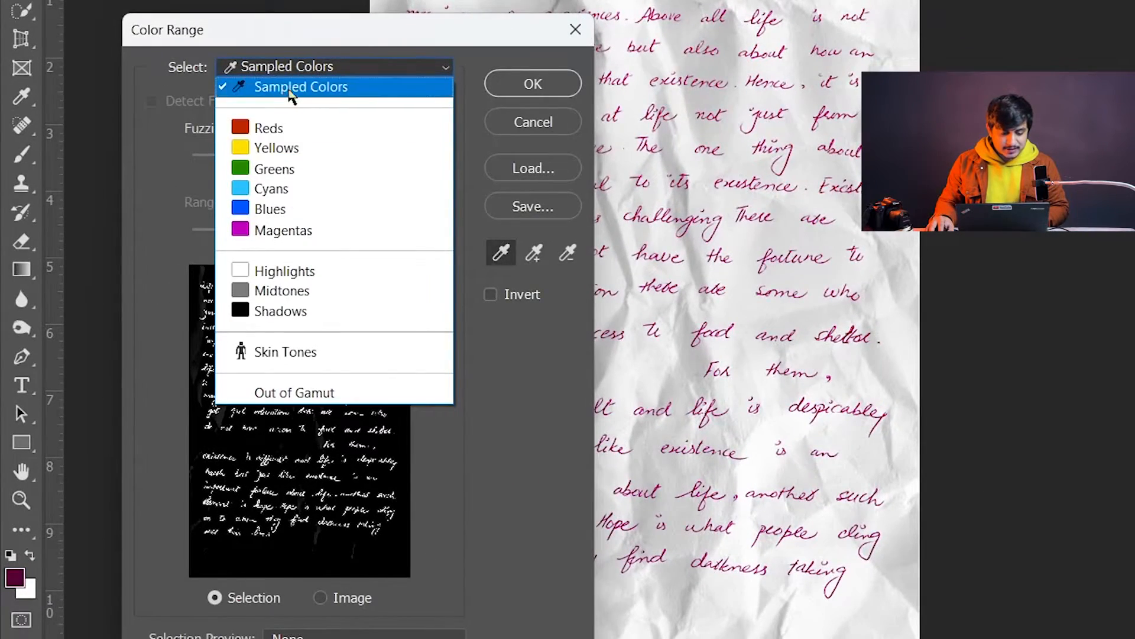
{"action": "left_click", "coordinate": [299, 86]}
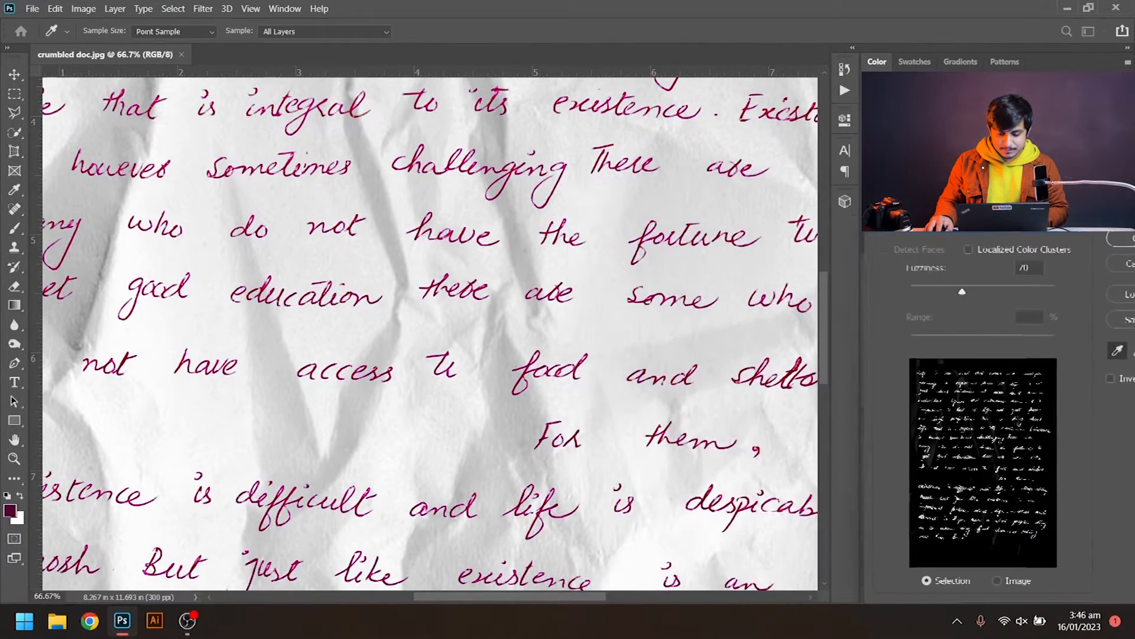
{"action": "scroll", "scroll_direction": "up", "scroll_amount": 3}
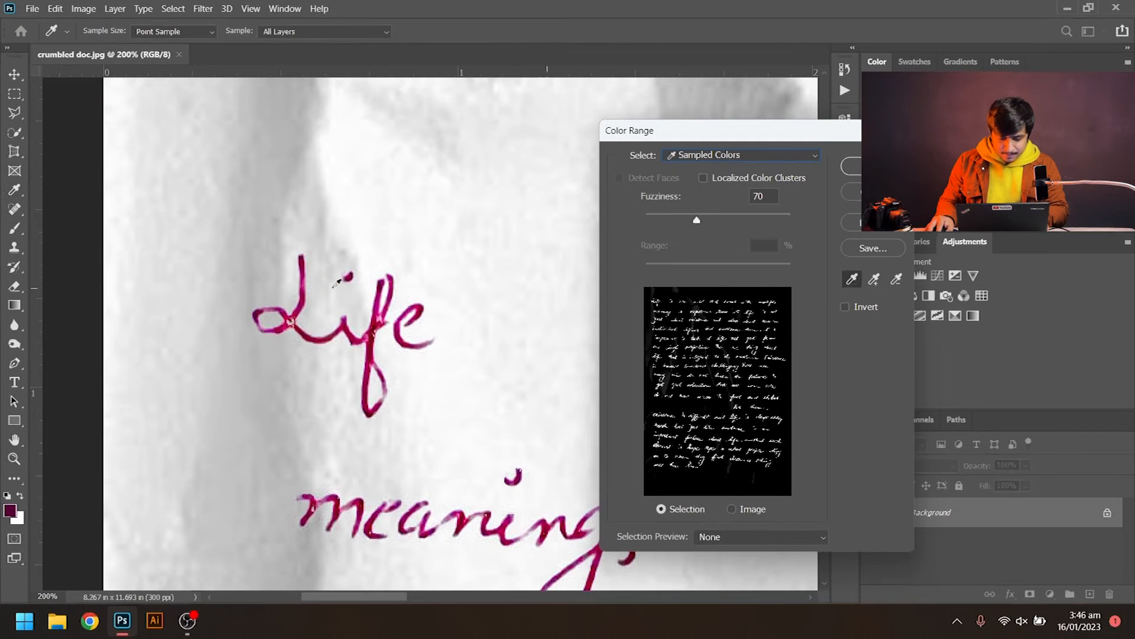
Sample ink from the word 'Life' and add two more ink shades
{"action": "left_click", "coordinate": [304, 259]}
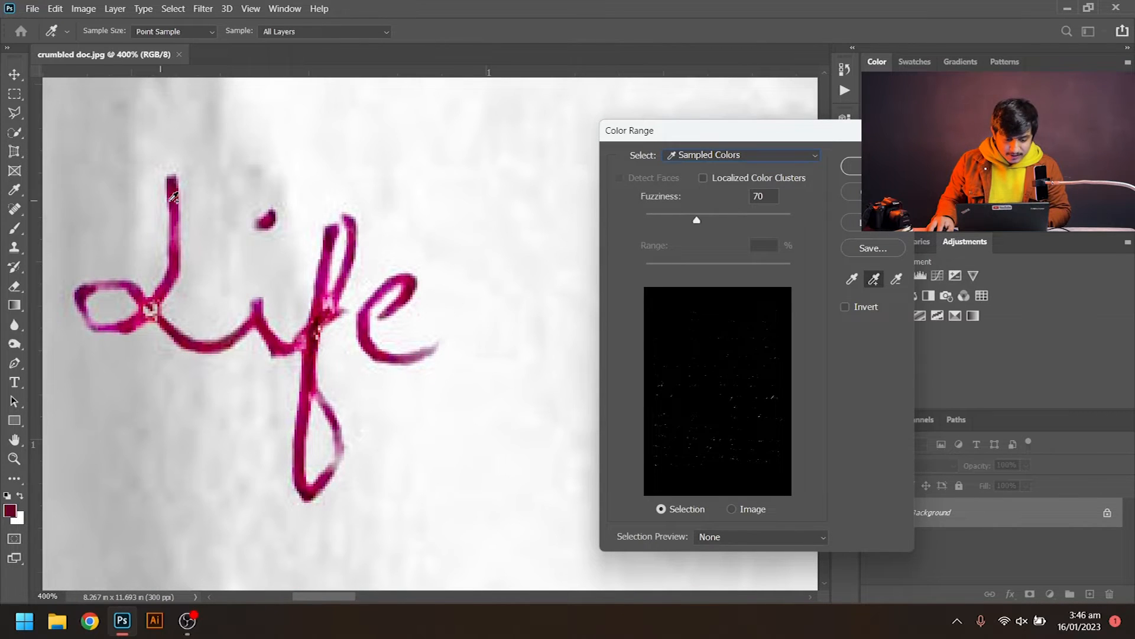
{"action": "mouse_move", "coordinate": [178, 180]}
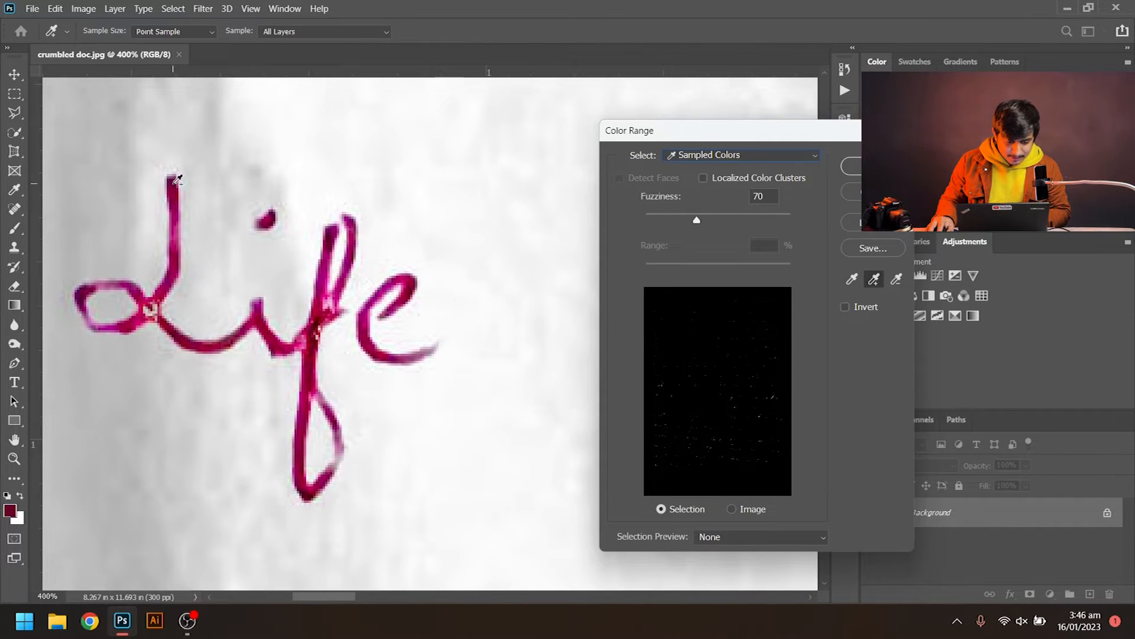
{"action": "left_click", "coordinate": [176, 180]}
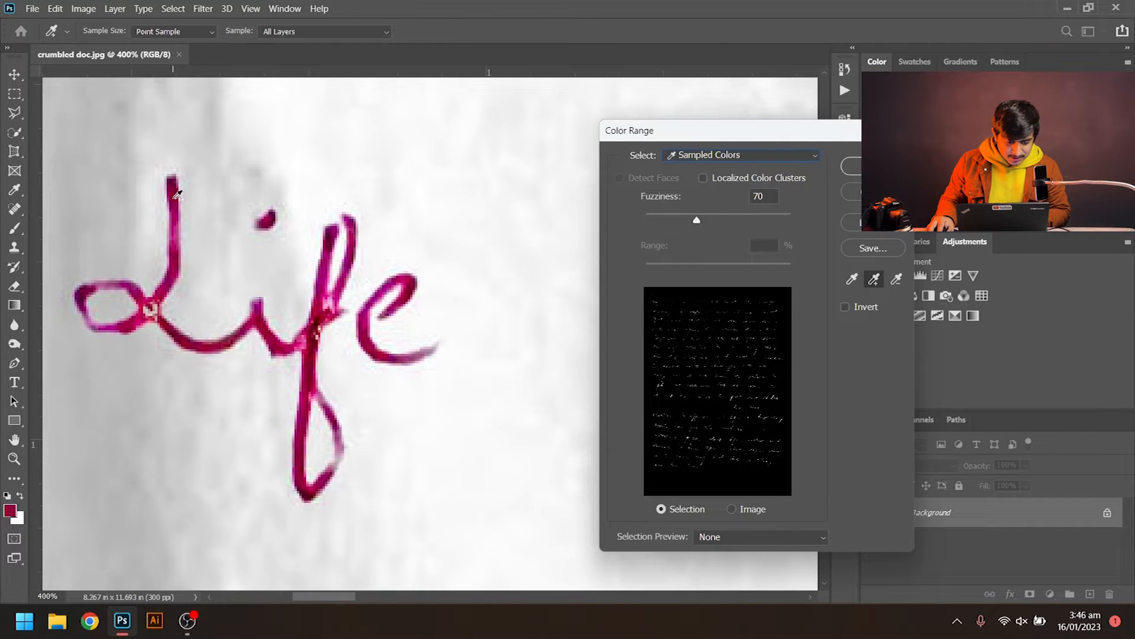
{"action": "left_click", "coordinate": [238, 299]}
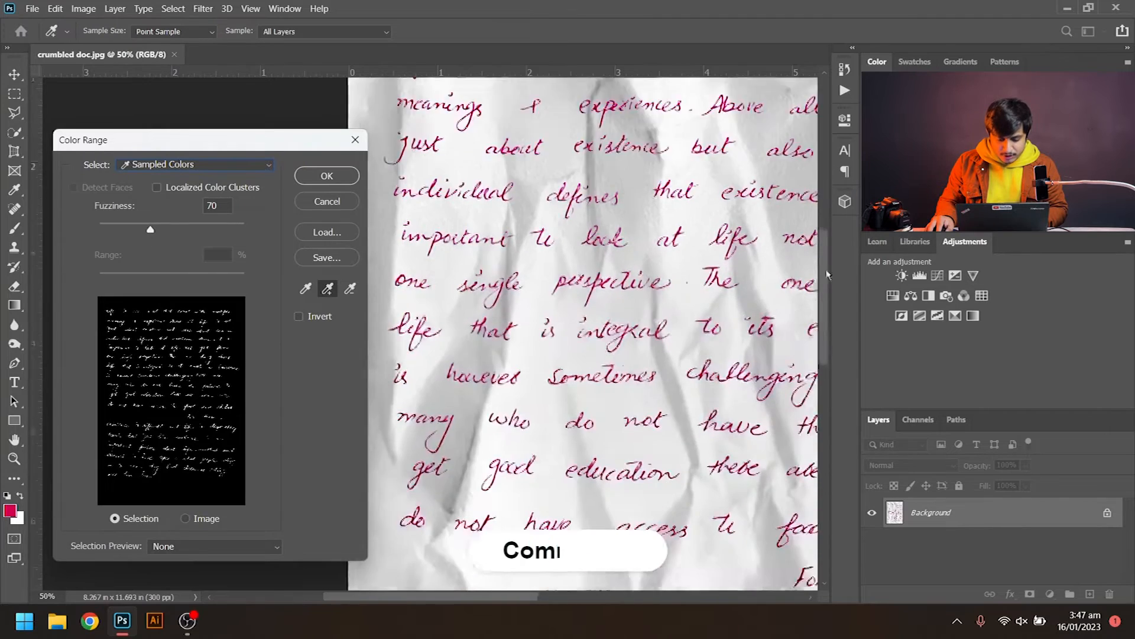
Zoom in and add the ink of the word 'is' to the sample
{"action": "scroll", "scroll_direction": "down", "scroll_amount": 3}
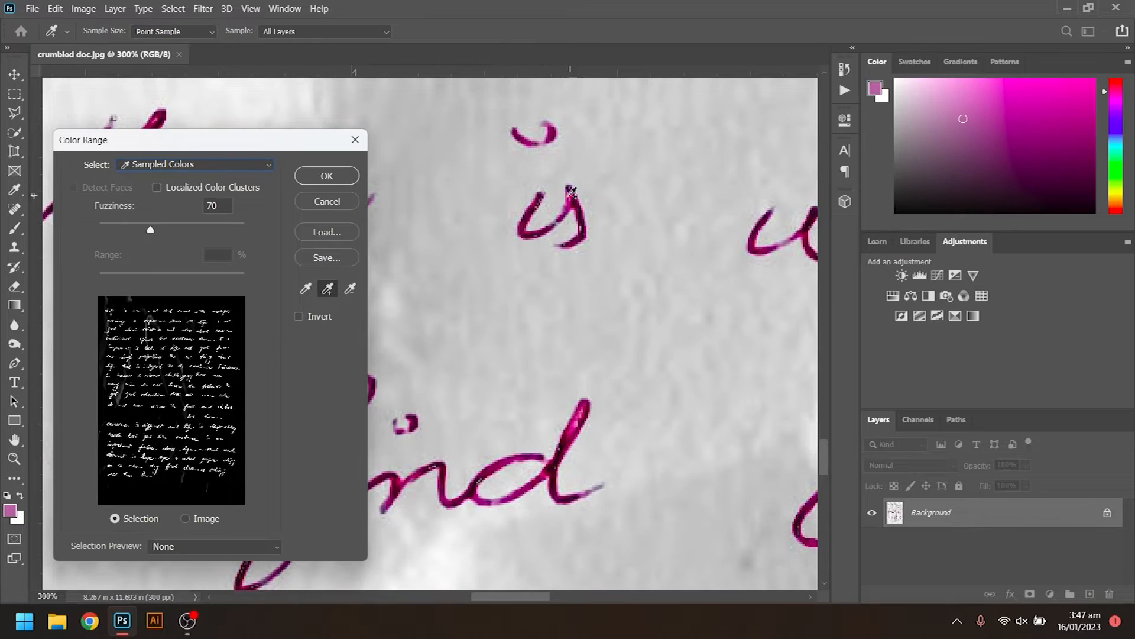
{"action": "left_click", "coordinate": [326, 175]}
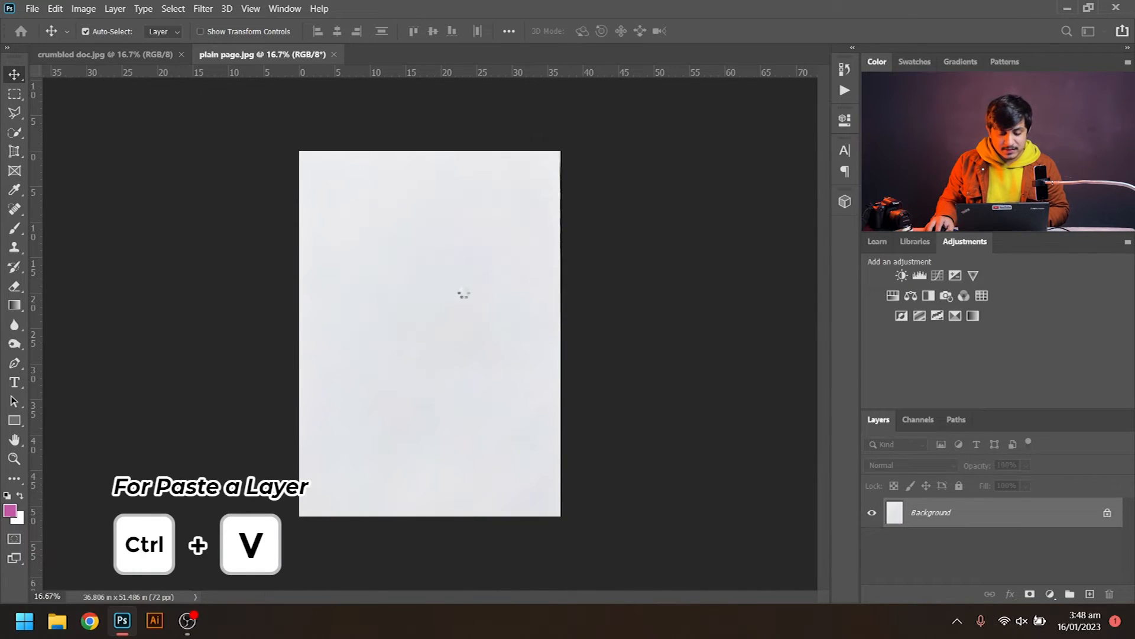
Paste the extracted handwriting onto the plain page as Layer 1
{"action": "key", "text": "ctrl+v"}
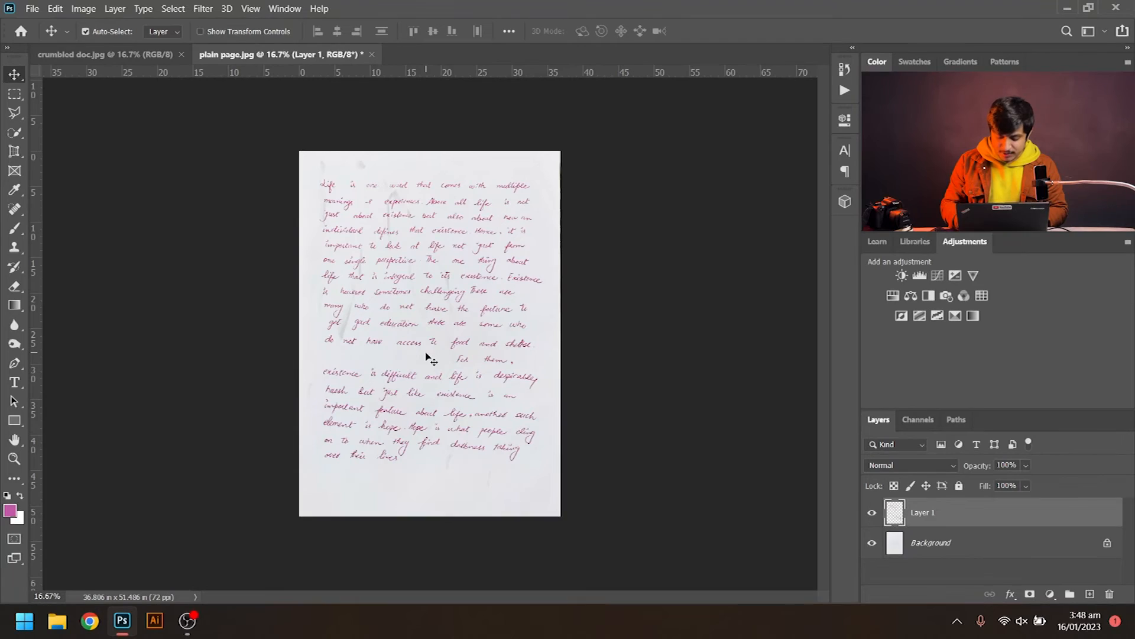
Open the vintage page and scale the pasted handwriting to about 22%
{"action": "key", "text": "ctrl+o"}
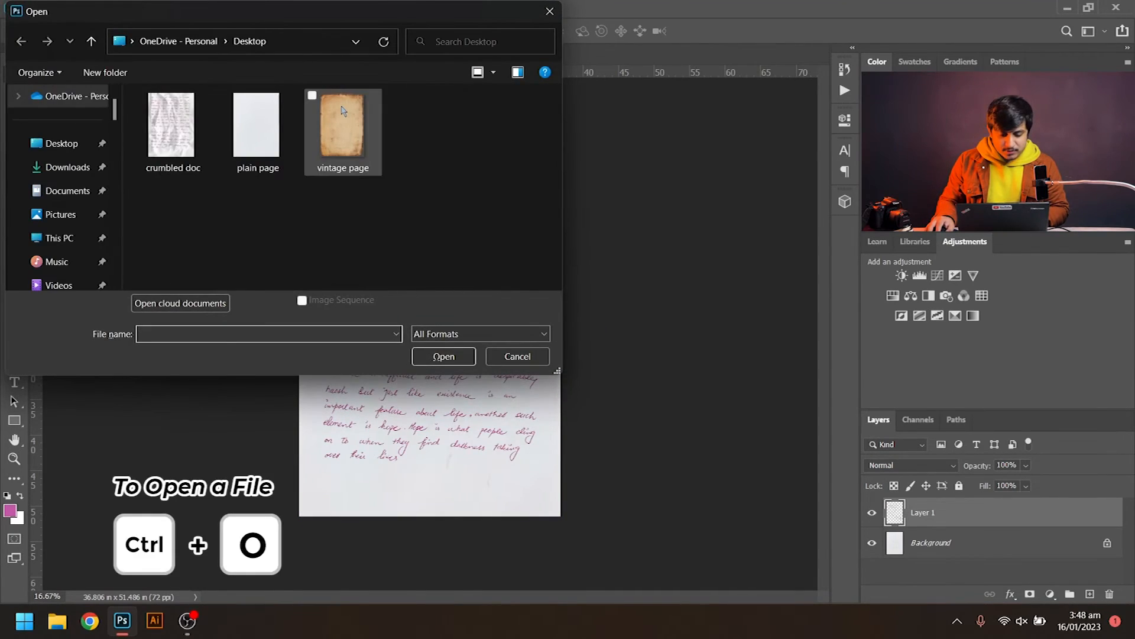
{"action": "left_click", "coordinate": [443, 356]}
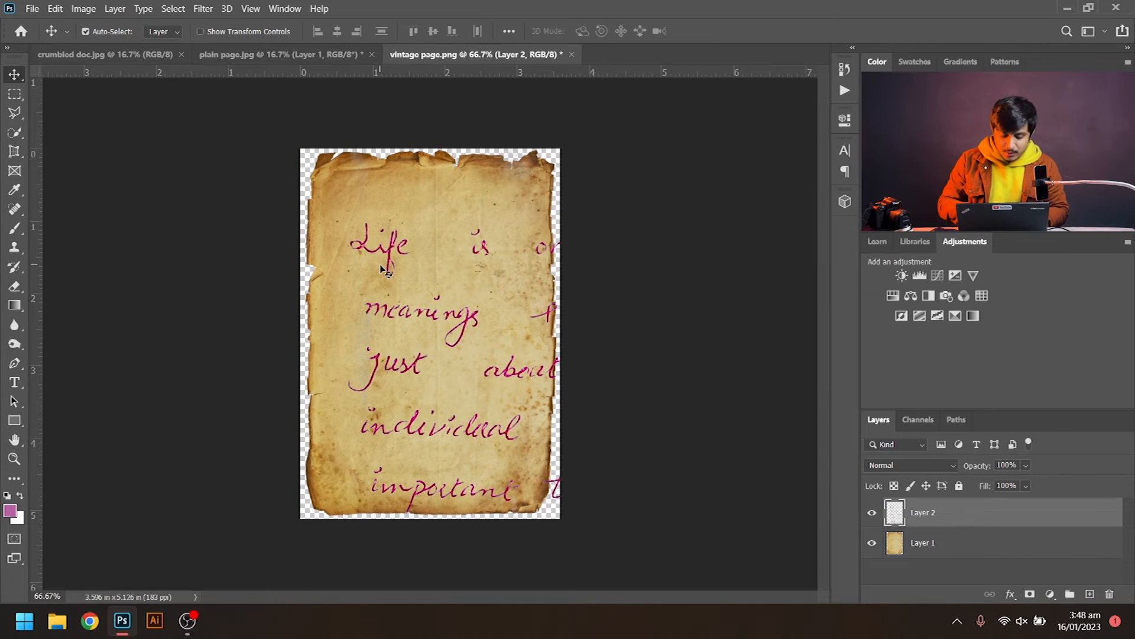
{"action": "key", "text": "ctrl+t"}
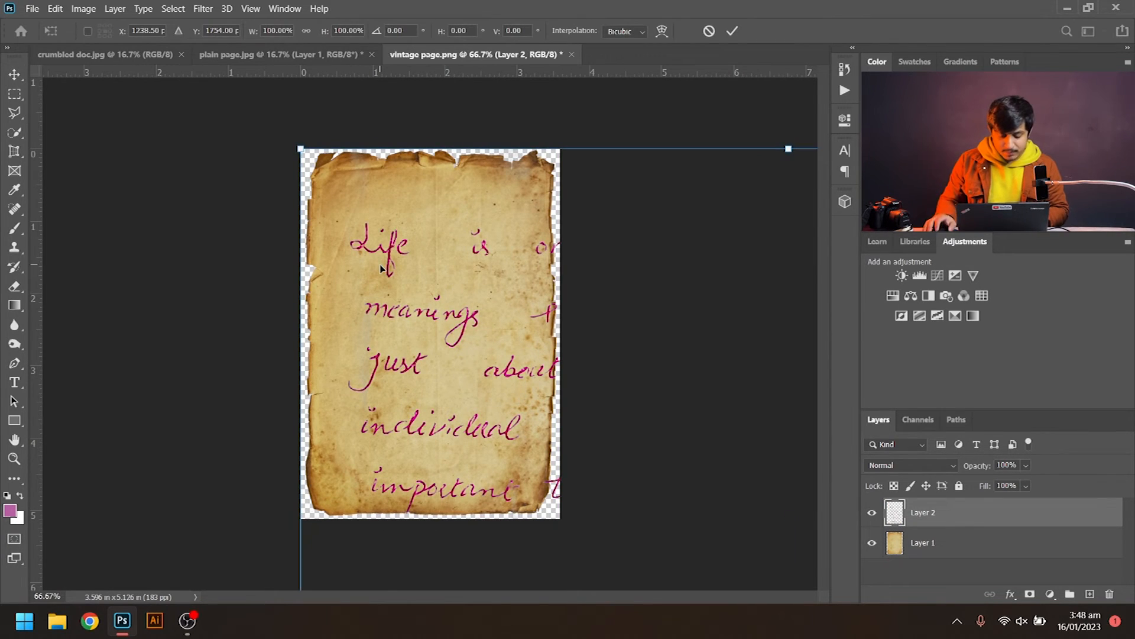
{"action": "key", "text": "ctrl+t"}
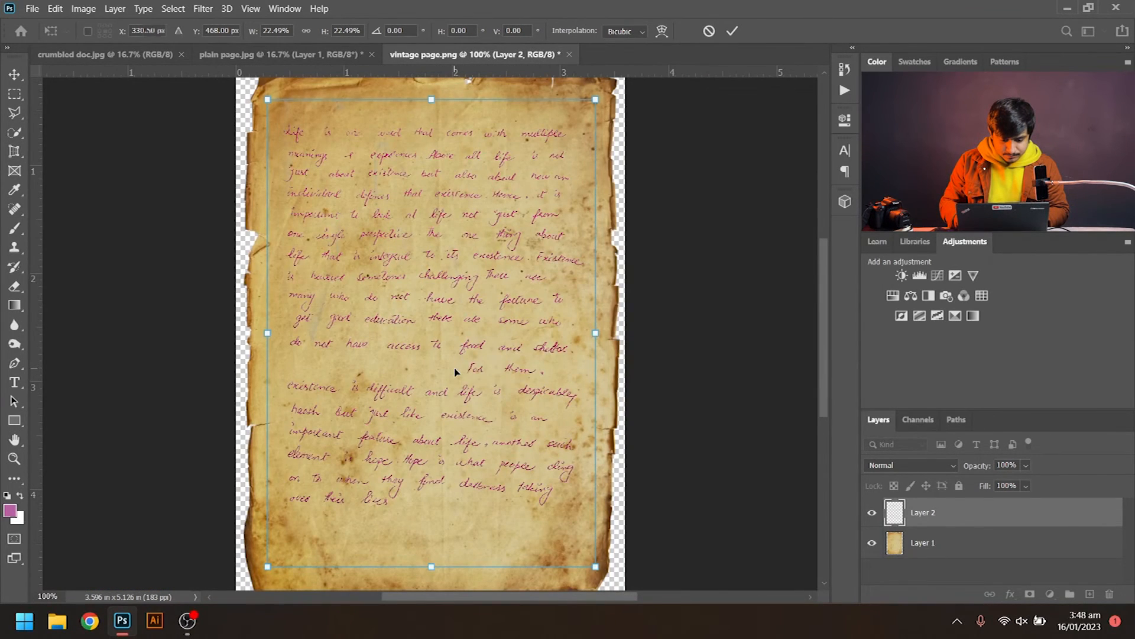
{"action": "left_click", "coordinate": [732, 30]}
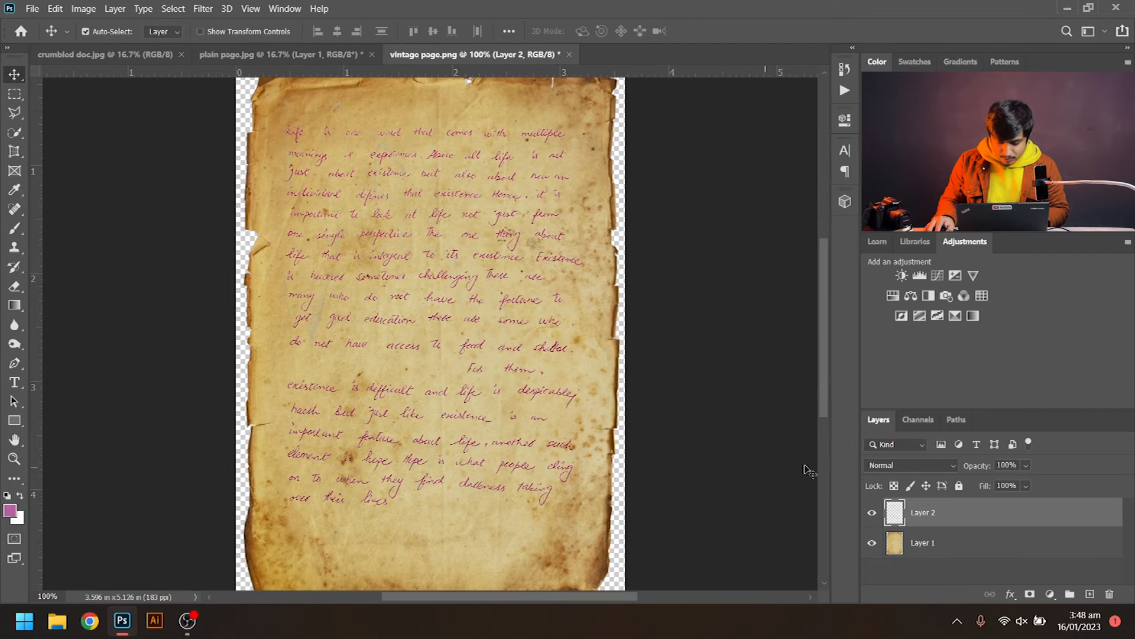
Set Layer 2's blend mode to Linear Burn
{"action": "left_click", "coordinate": [911, 465]}
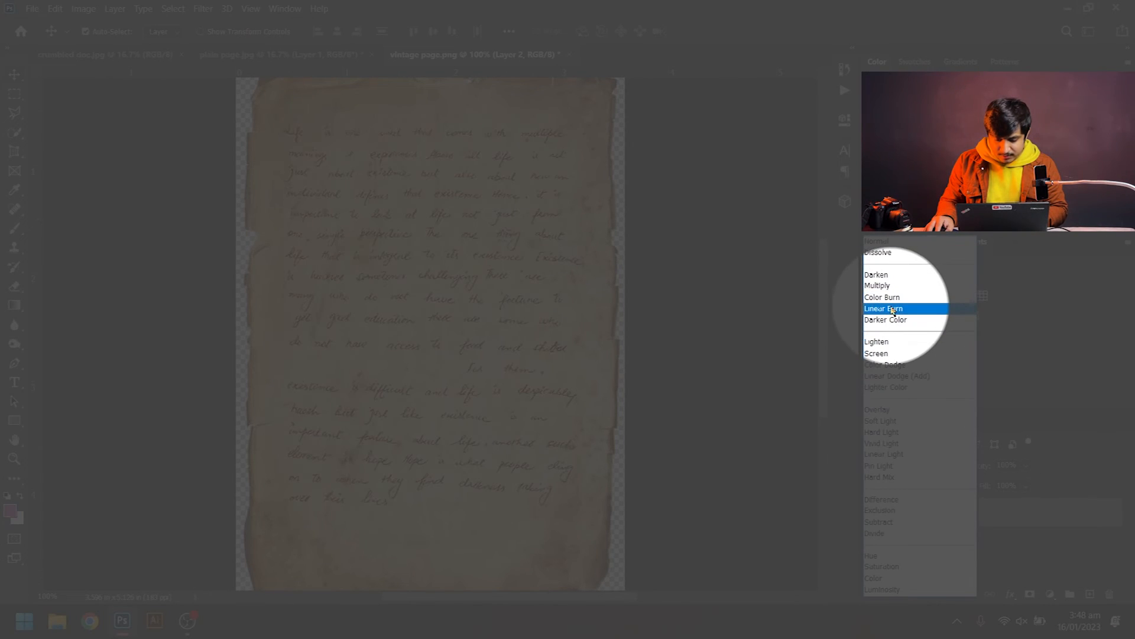
{"action": "left_click", "coordinate": [883, 308]}
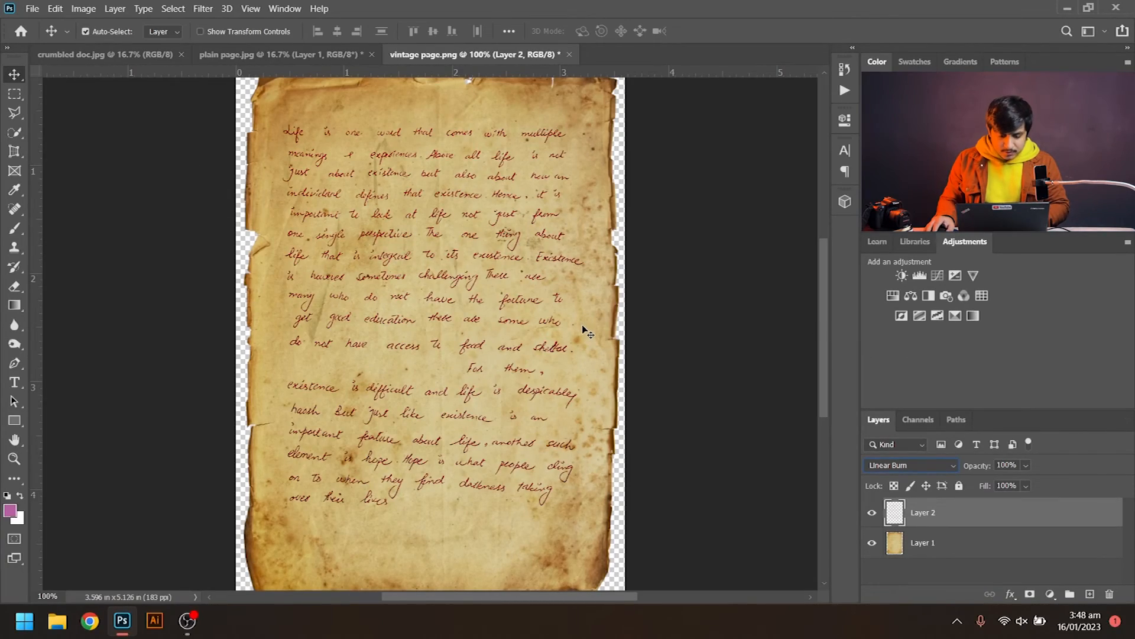